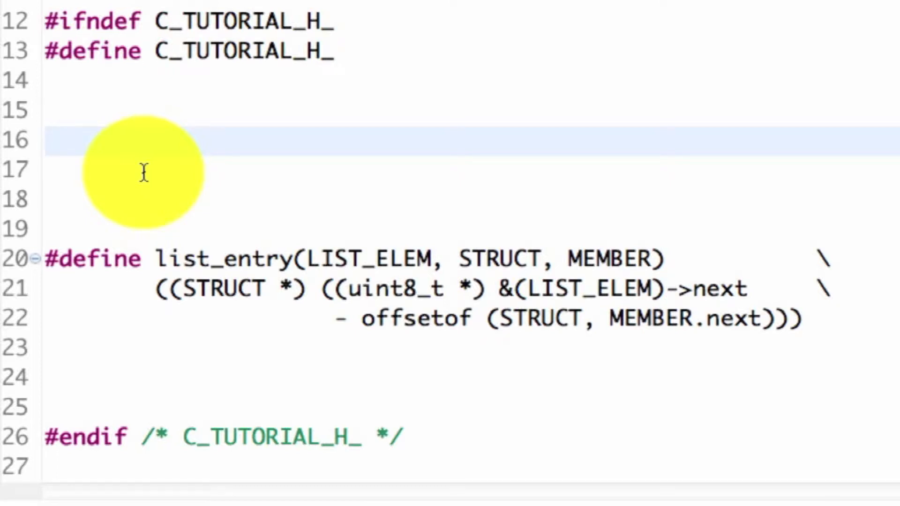
# Step: Add two blank lines between the header guard and the list_entry macro
pyautogui.click(49, 139)
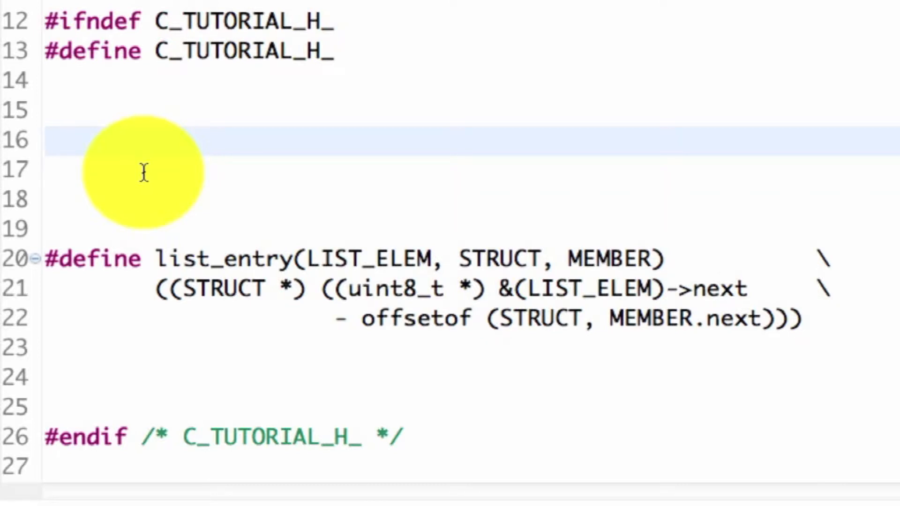
pyautogui.click(46, 140)
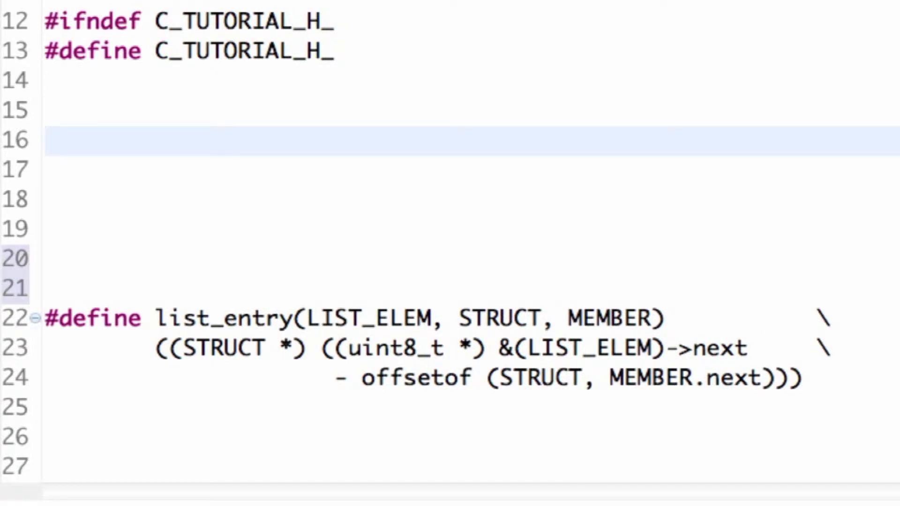
pyautogui.click(47, 140)
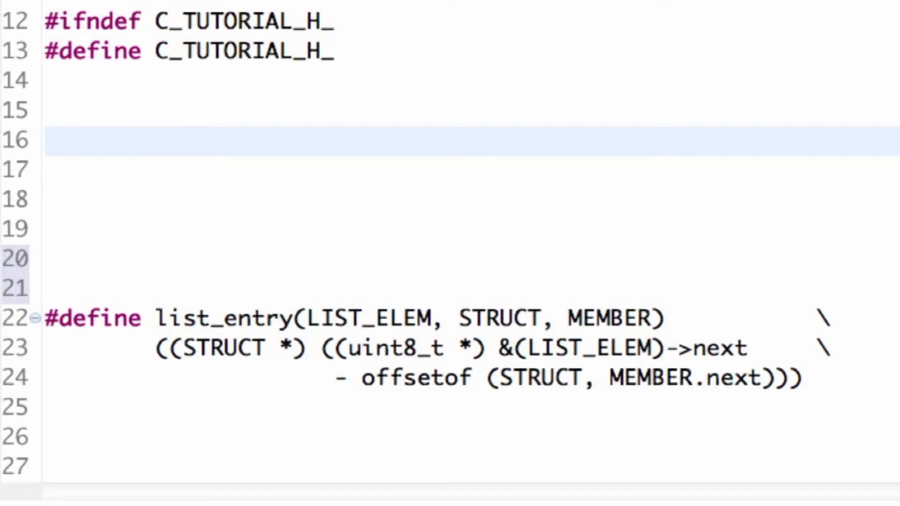
pyautogui.click(49, 139)
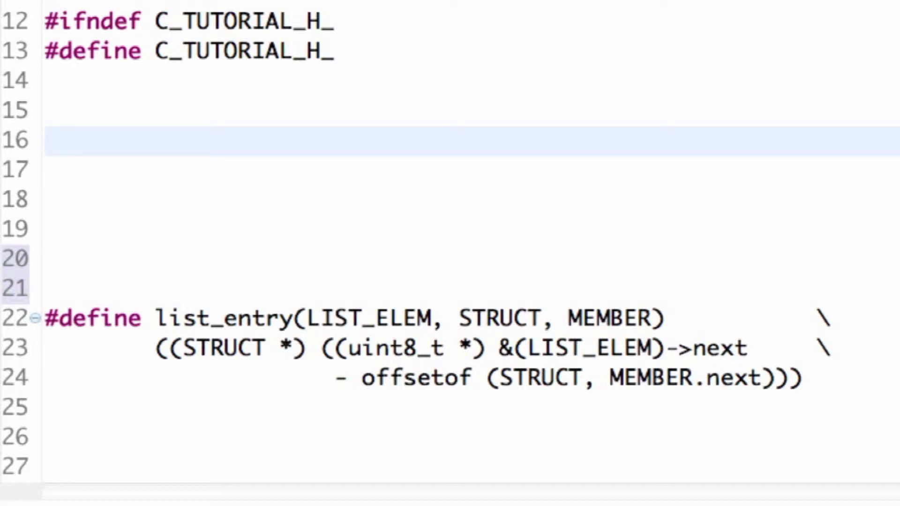
pyautogui.write('stru')
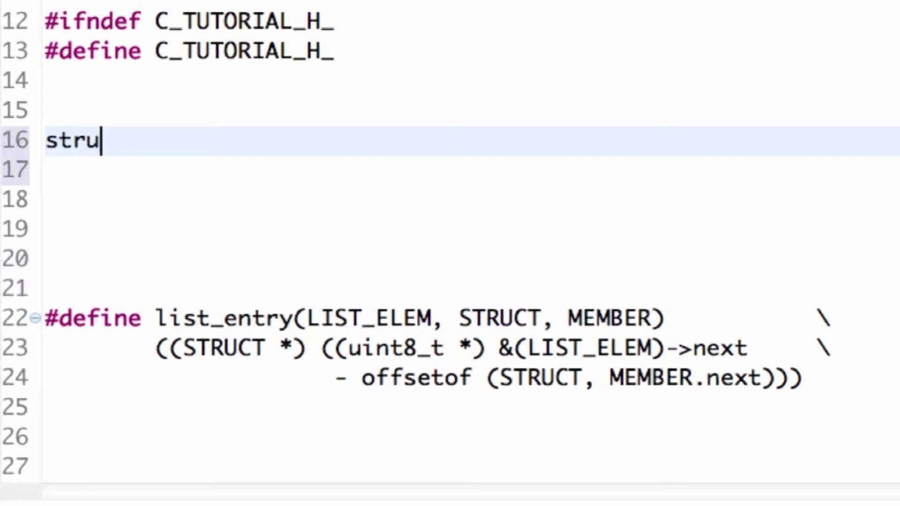
pyautogui.write('c')
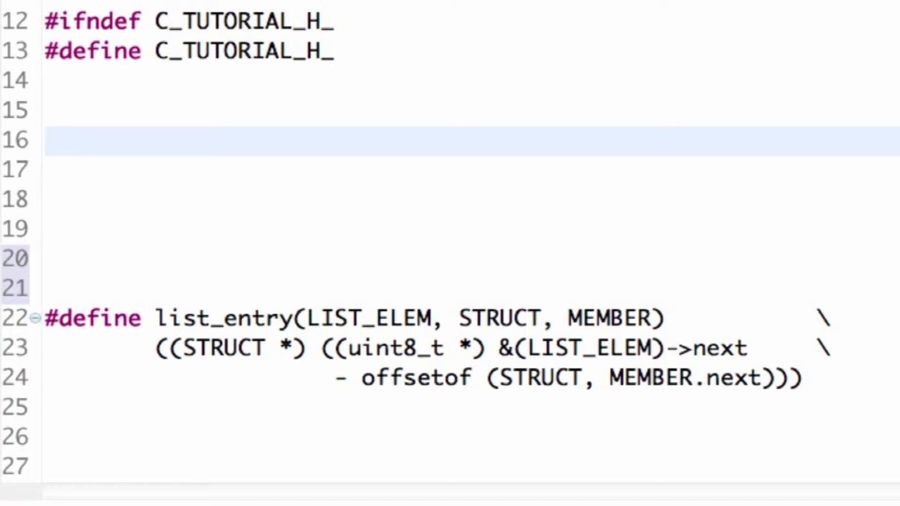
pyautogui.click(49, 140)
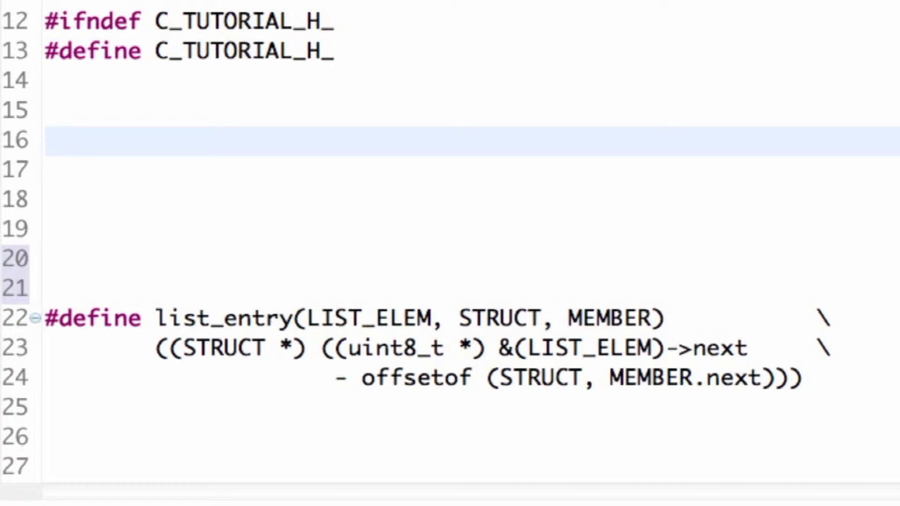
pyautogui.click(46, 140)
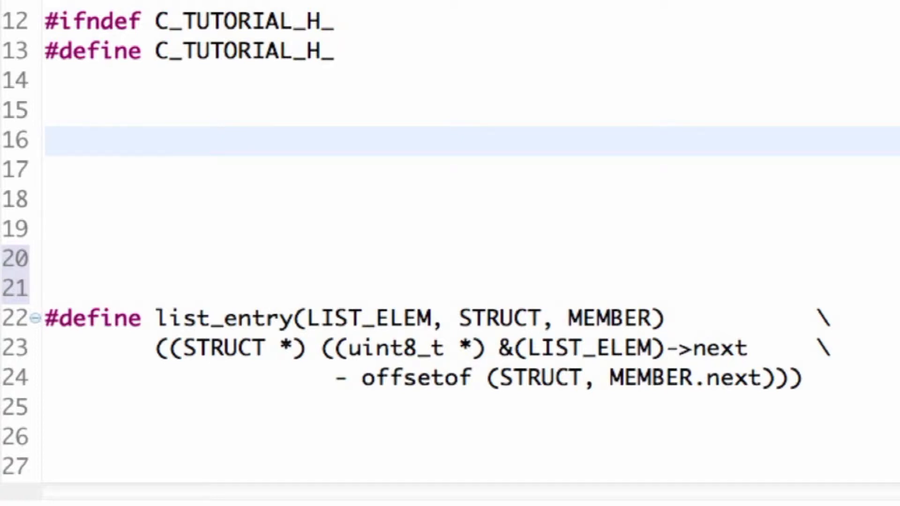
pyautogui.click(390, 199)
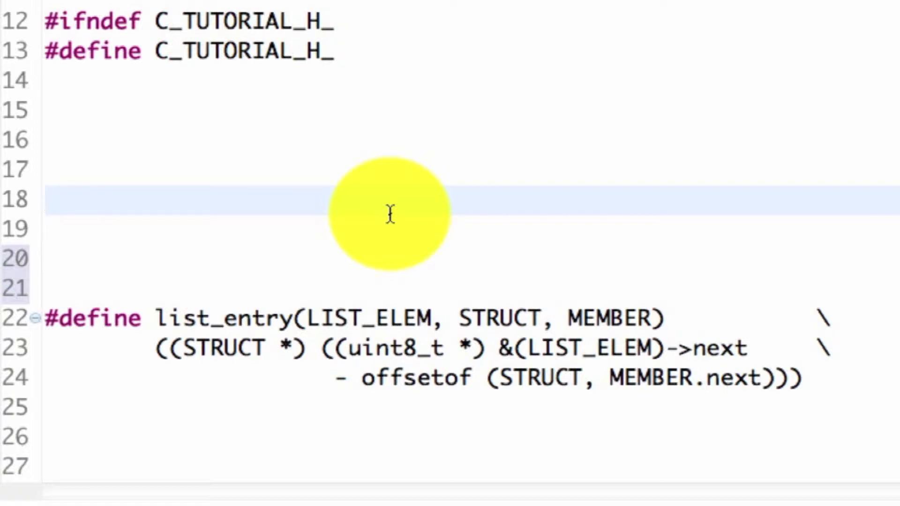
pyautogui.click(49, 198)
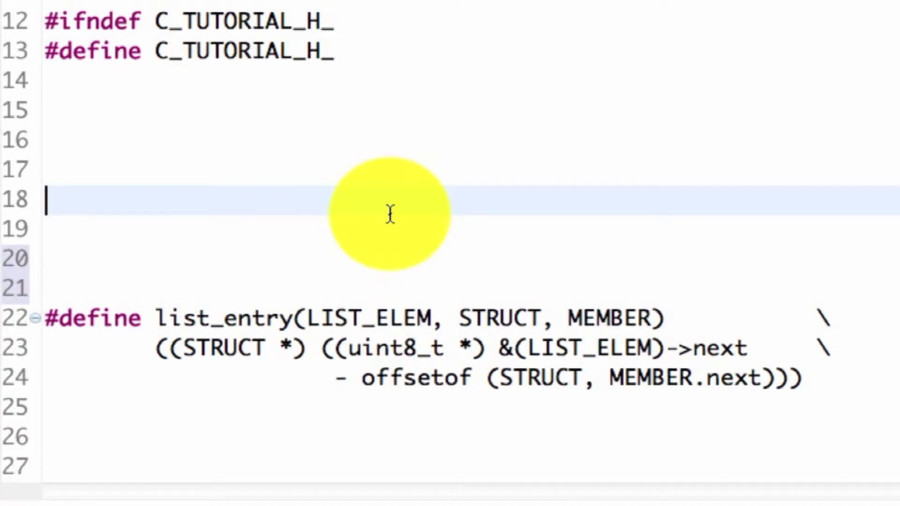
# Step: Declare struct list with struct list_elem head and struct list_elem tail members above list_entry
pyautogui.write('struct')
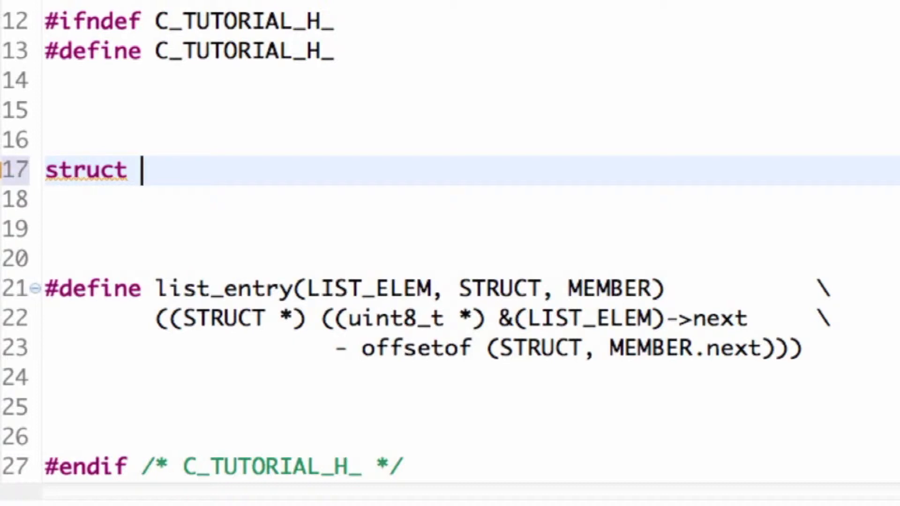
pyautogui.write('l')
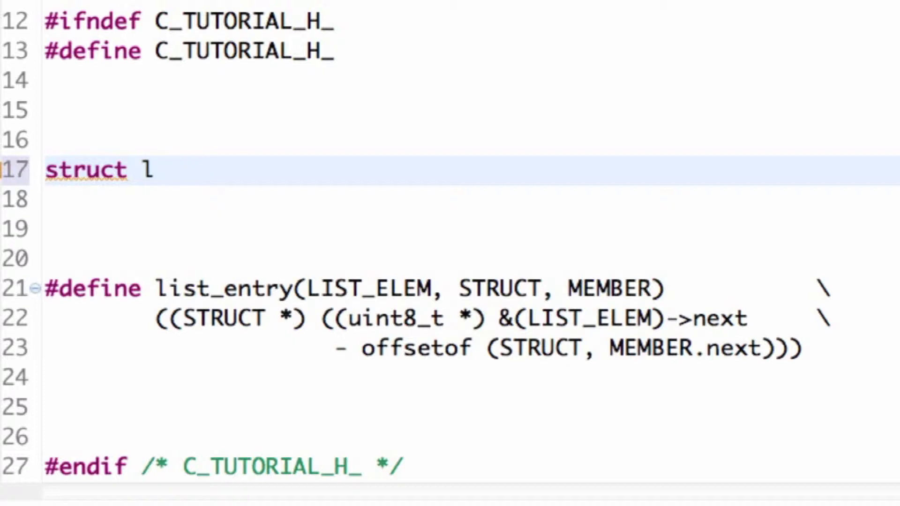
pyautogui.write('ist{')
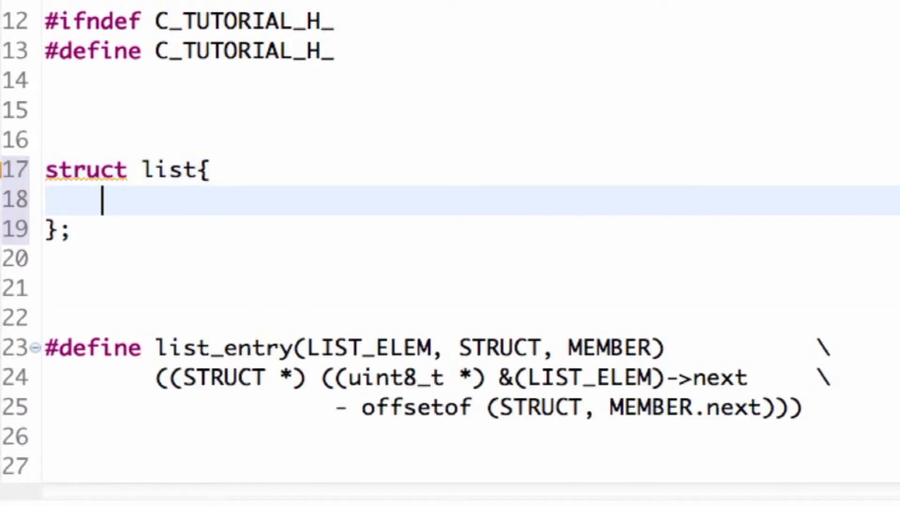
pyautogui.write('s')
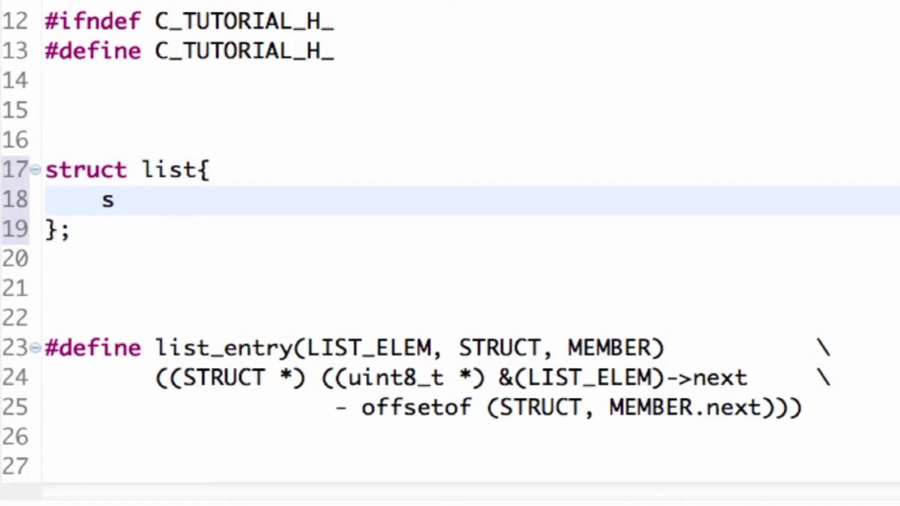
pyautogui.write('truct')
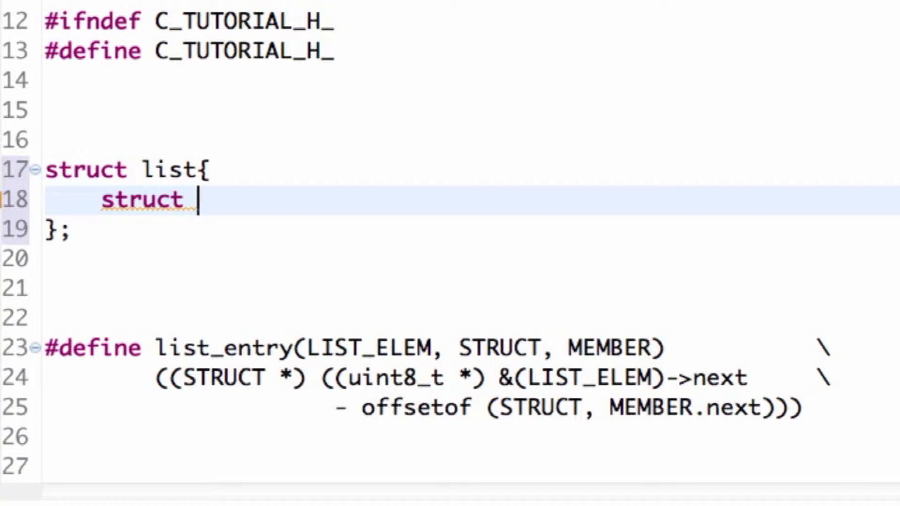
pyautogui.write('list_l')
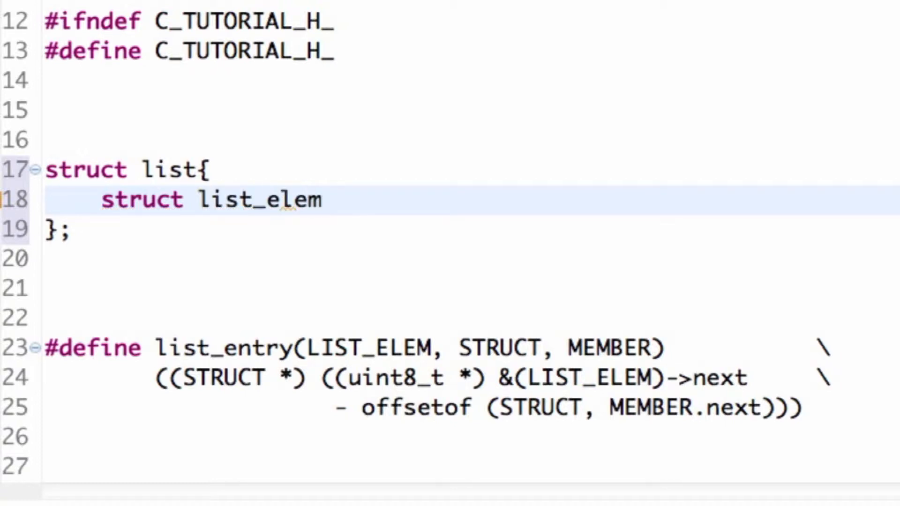
pyautogui.write('head;')
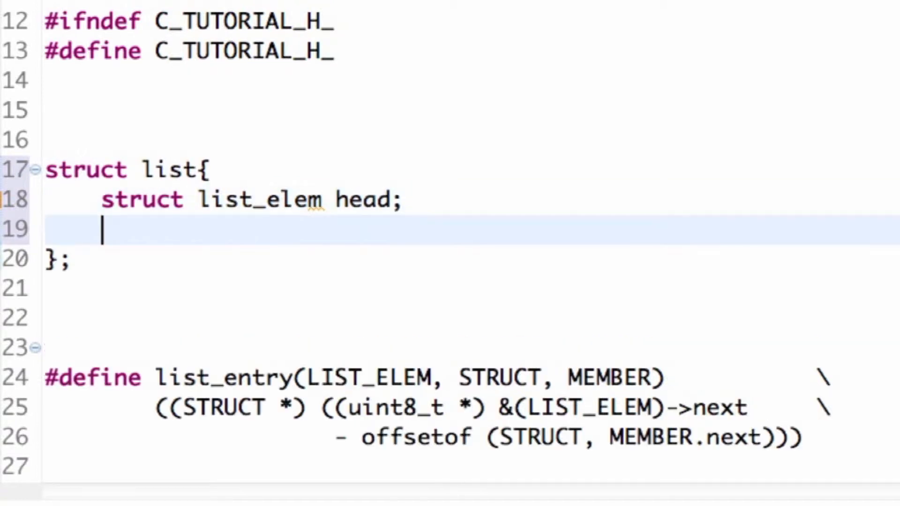
pyautogui.write('struct l')
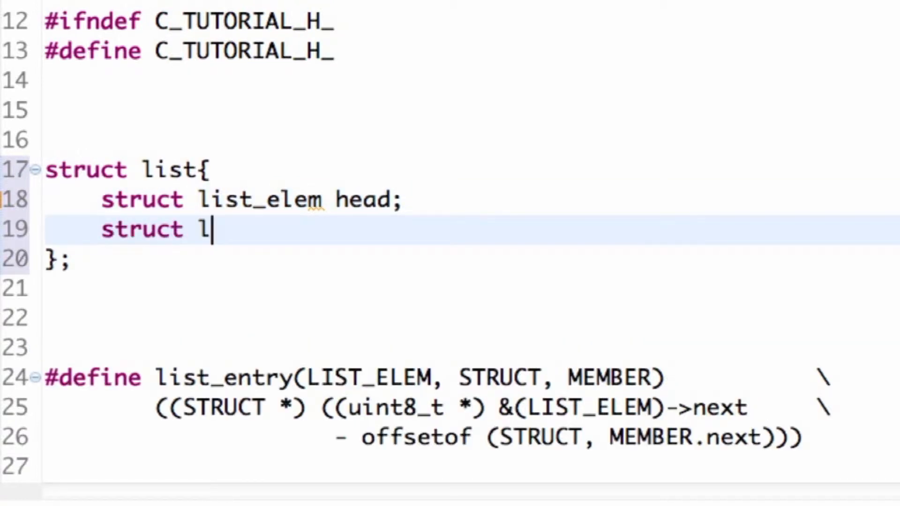
pyautogui.write('ist_ele')
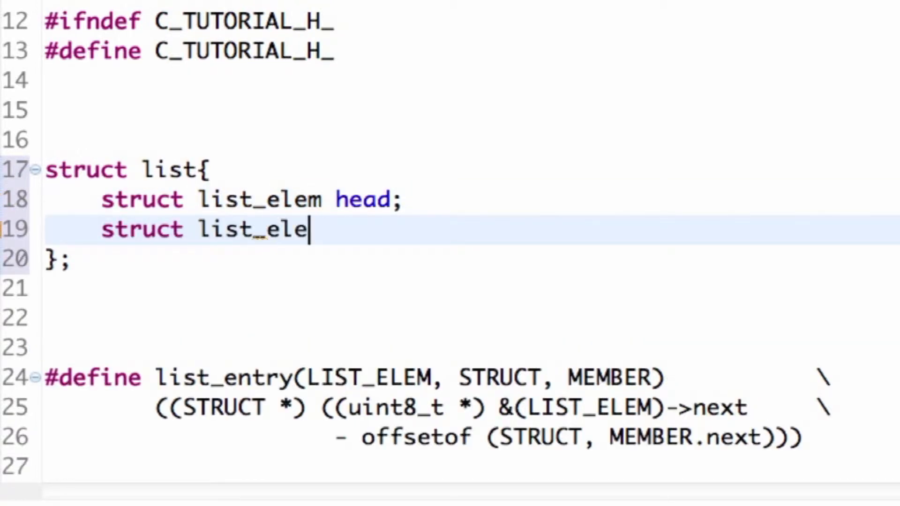
pyautogui.write('m tail;')
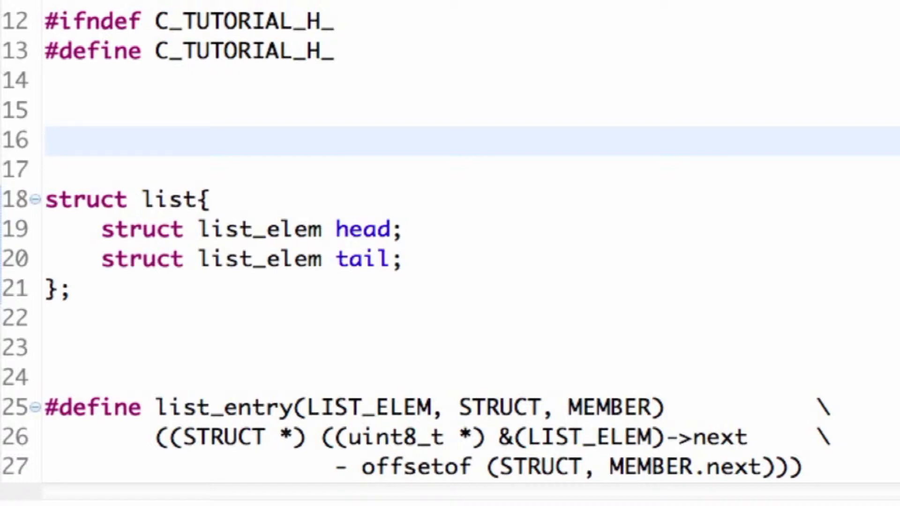
pyautogui.click(46, 138)
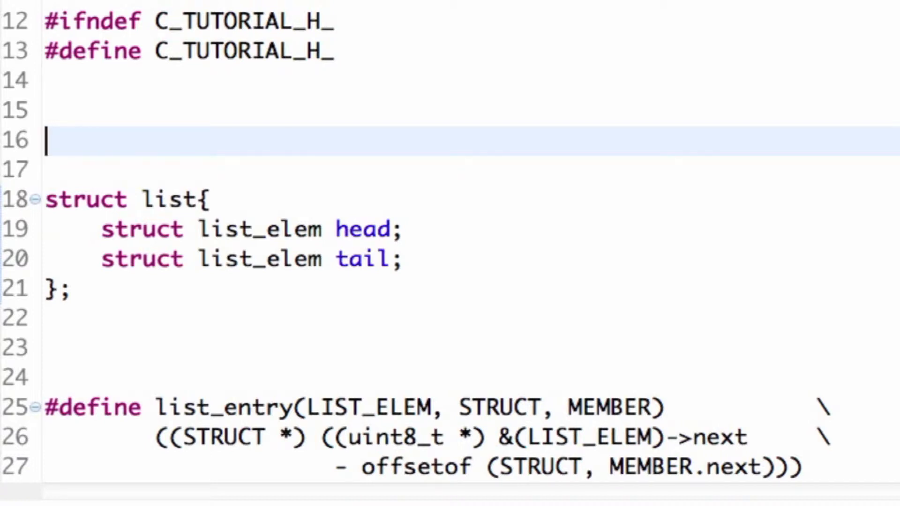
# Step: Start struct list_elem above struct list with a 'struct list_elem * next;' member
pyautogui.write('struct list')
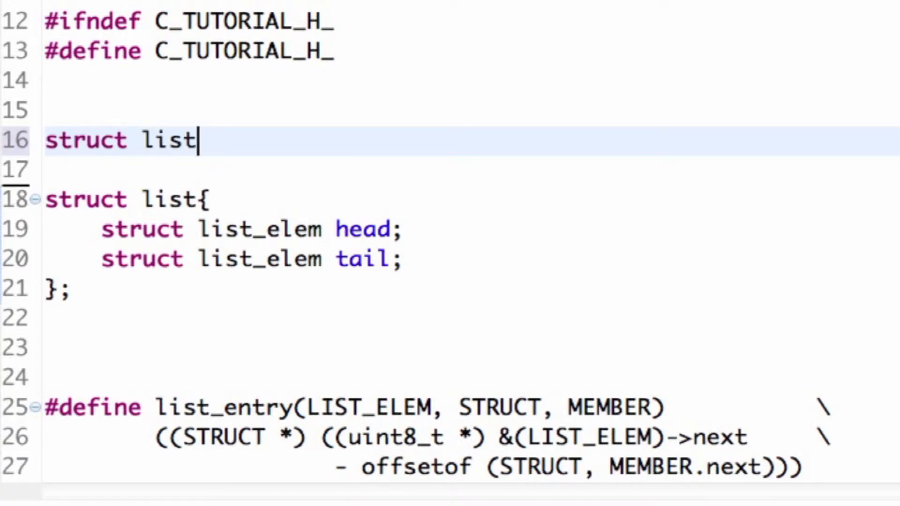
pyautogui.write('_elem')
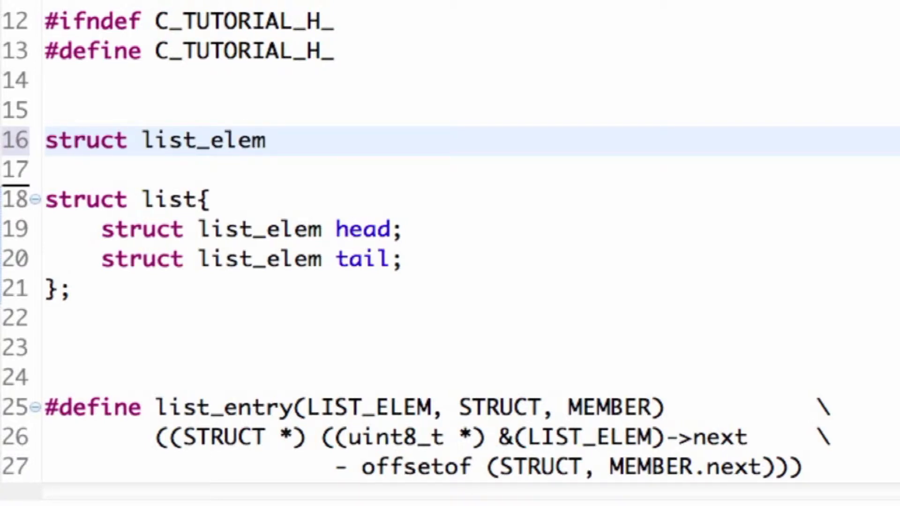
pyautogui.doubleClick(202, 141)
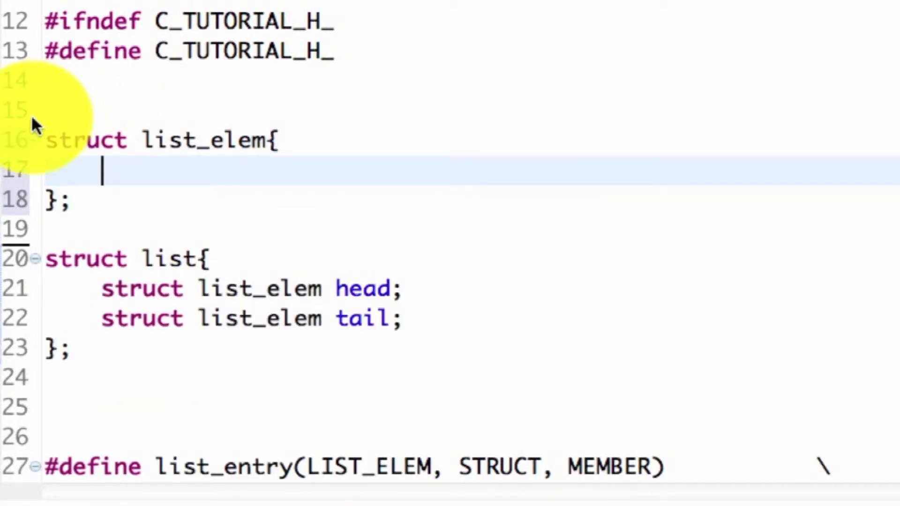
pyautogui.write('ss')
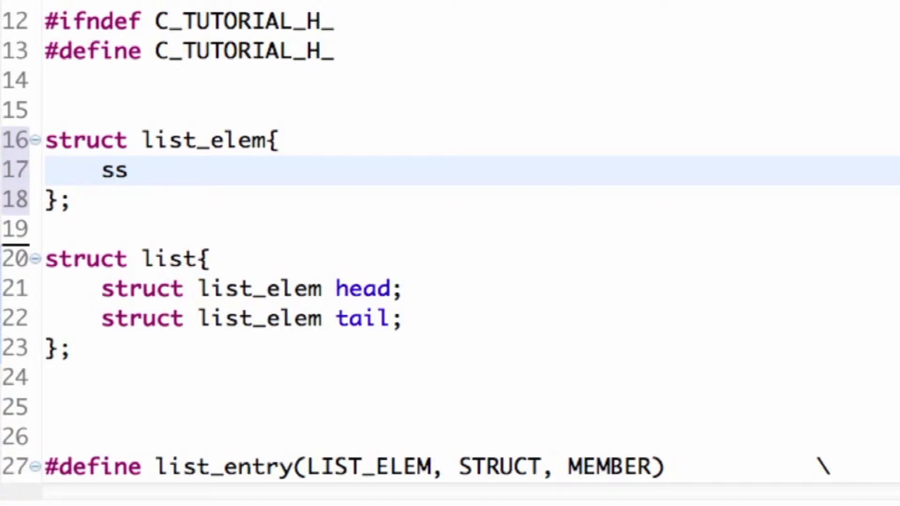
pyautogui.write('str')
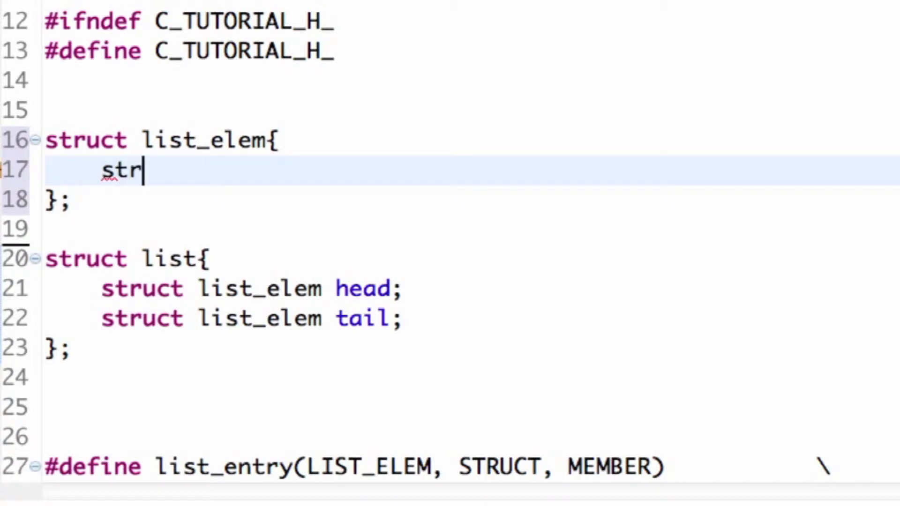
pyautogui.write('uct')
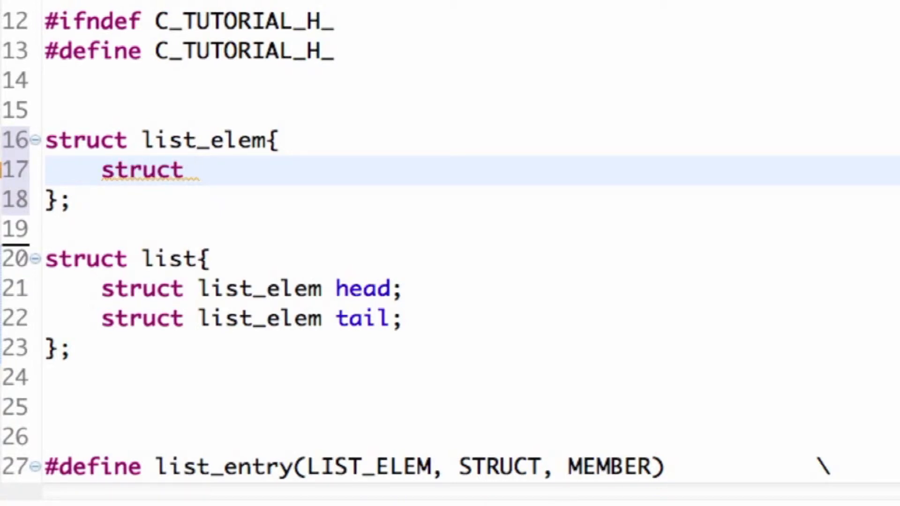
pyautogui.write('li')
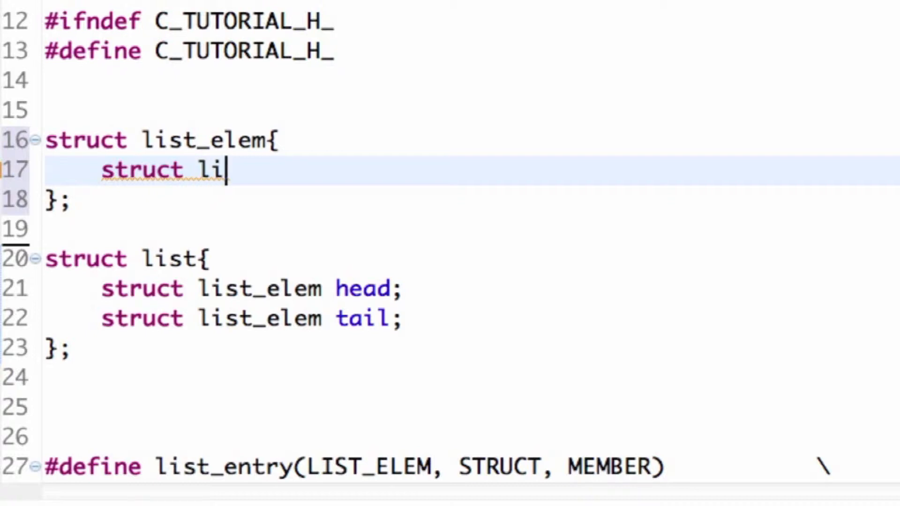
pyautogui.write('st_elem')
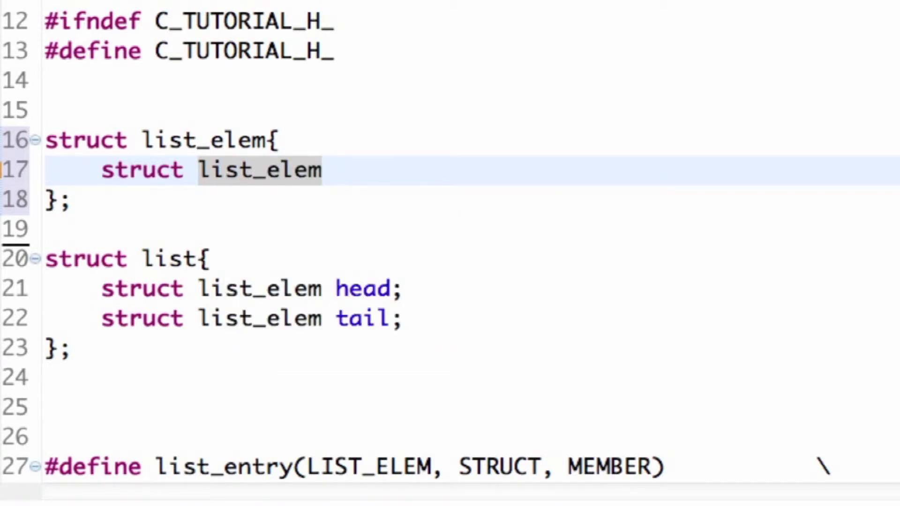
pyautogui.write('* next;')
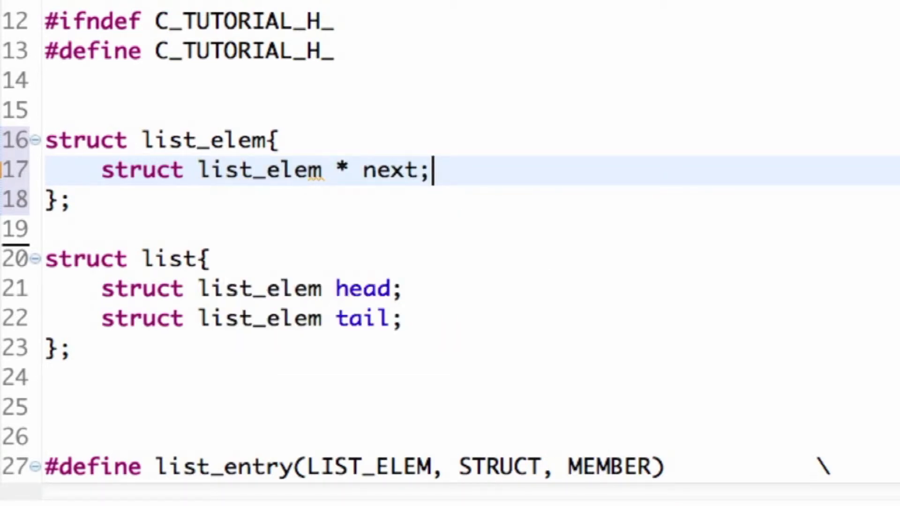
# Step: Add the 'struct list_elem * prev;' member and fix the typo, completing struct list_elem
pyautogui.write('sturct li')
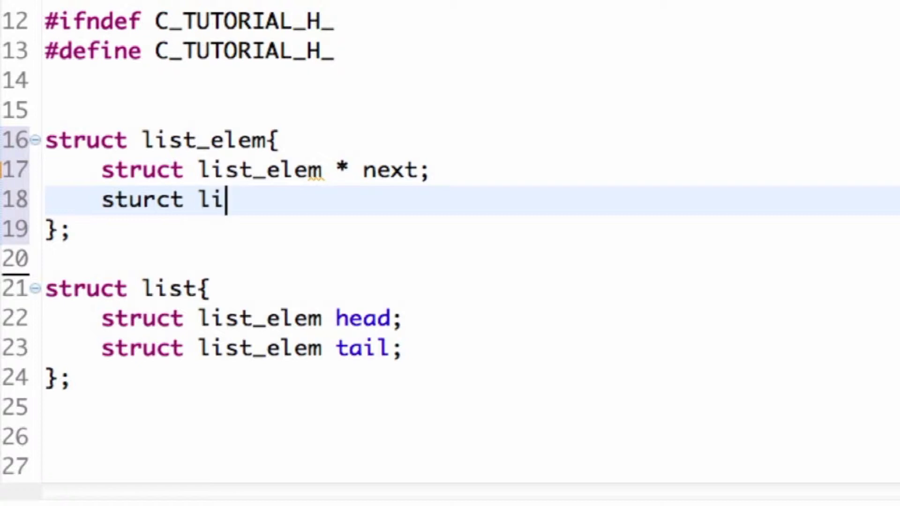
pyautogui.write('st')
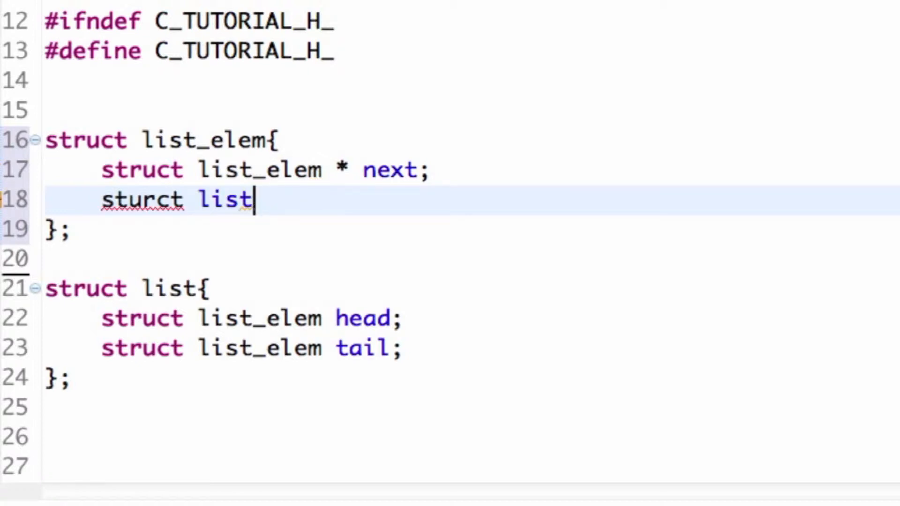
pyautogui.write('_elem * prev')
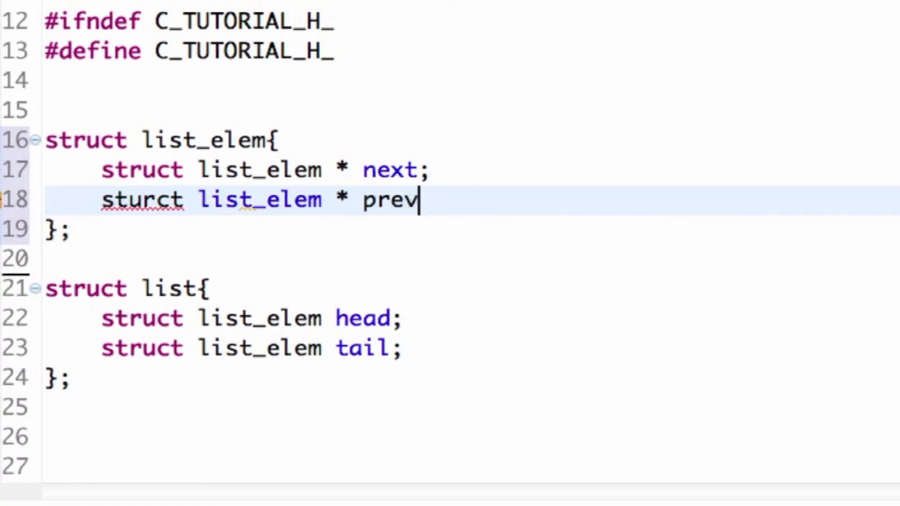
pyautogui.write(';')
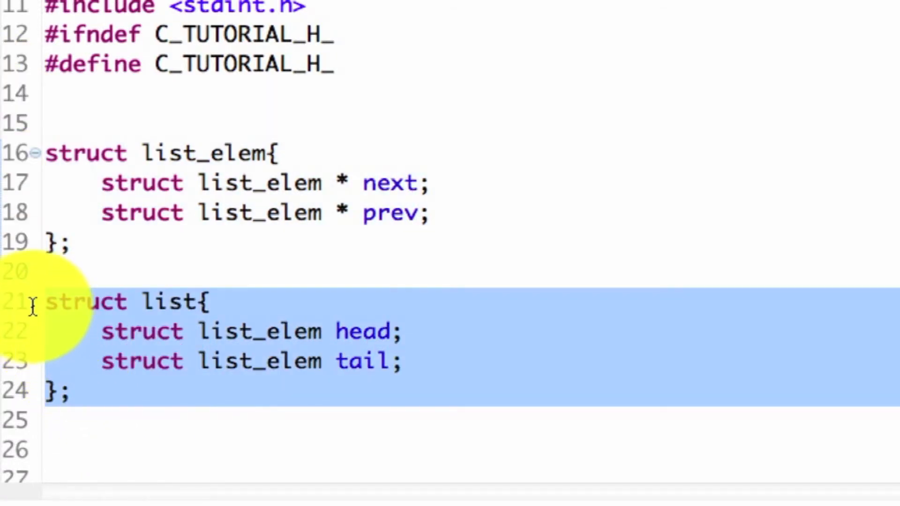
pyautogui.click(167, 419)
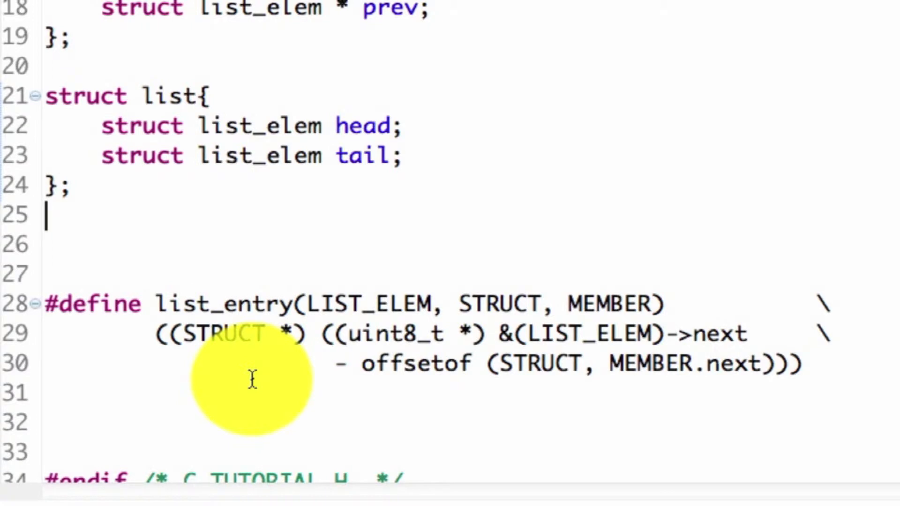
# Step: Review the list_entry macro's STRUCT and MEMBER parameters and leave blank lines below struct list
pyautogui.scroll(-3)
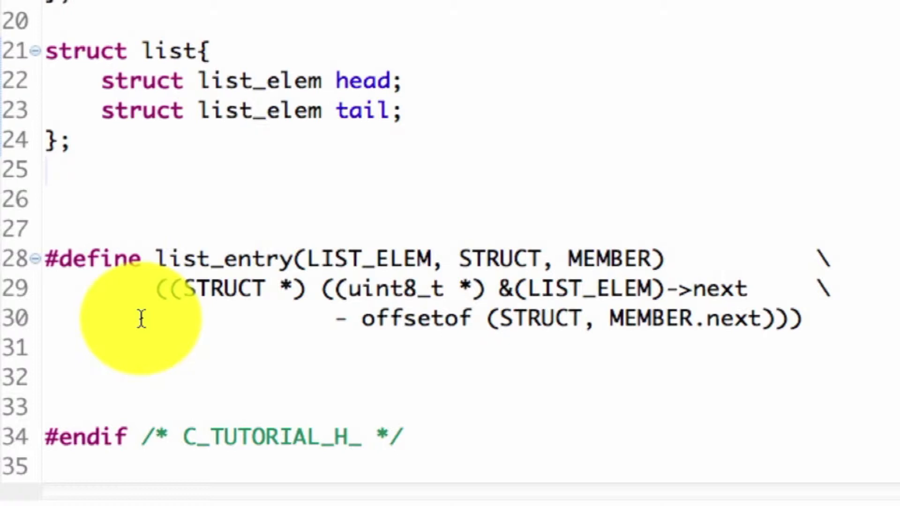
pyautogui.click(47, 170)
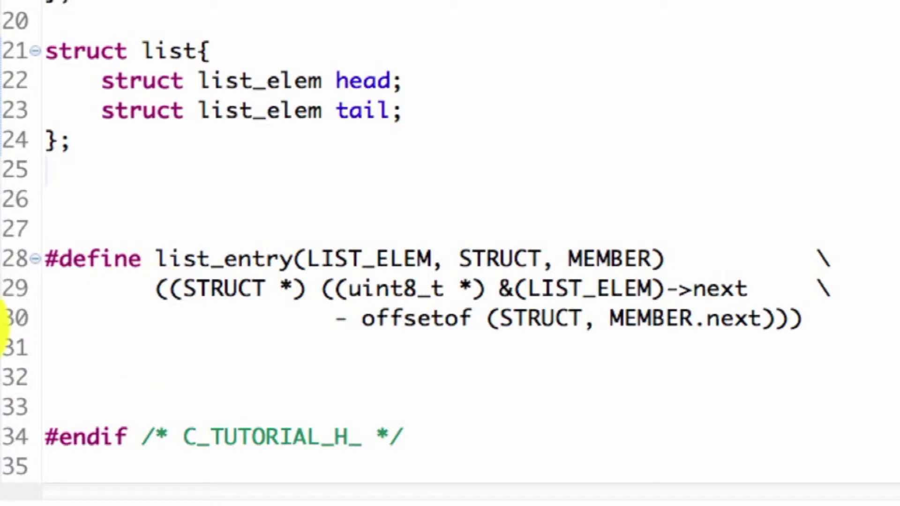
pyautogui.scroll(-3)
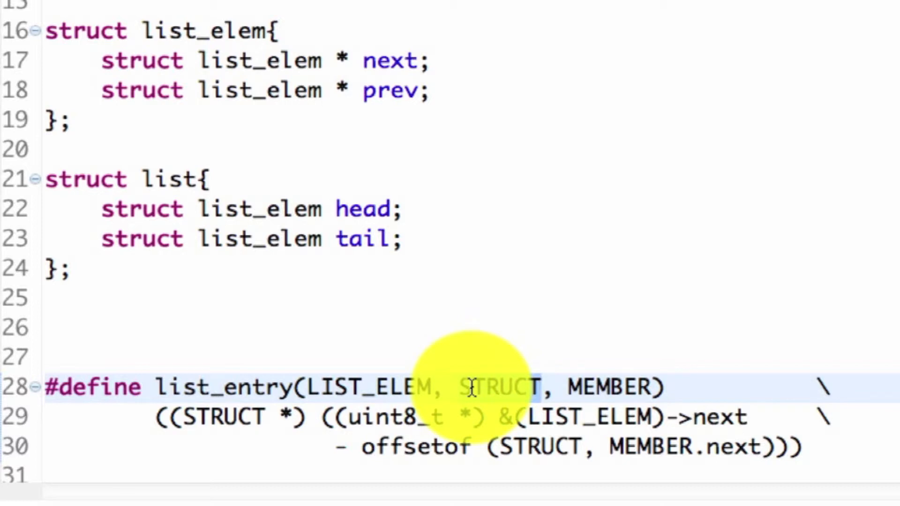
pyautogui.doubleClick(501, 387)
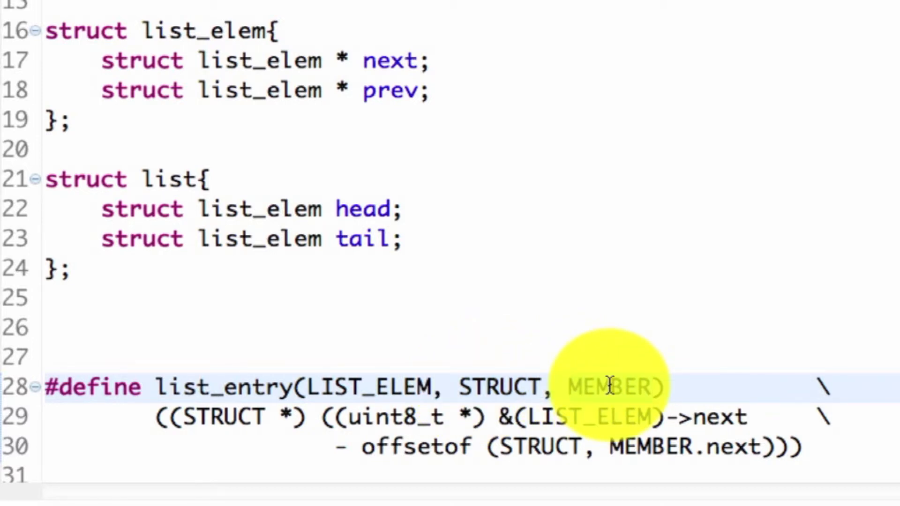
pyautogui.click(649, 387)
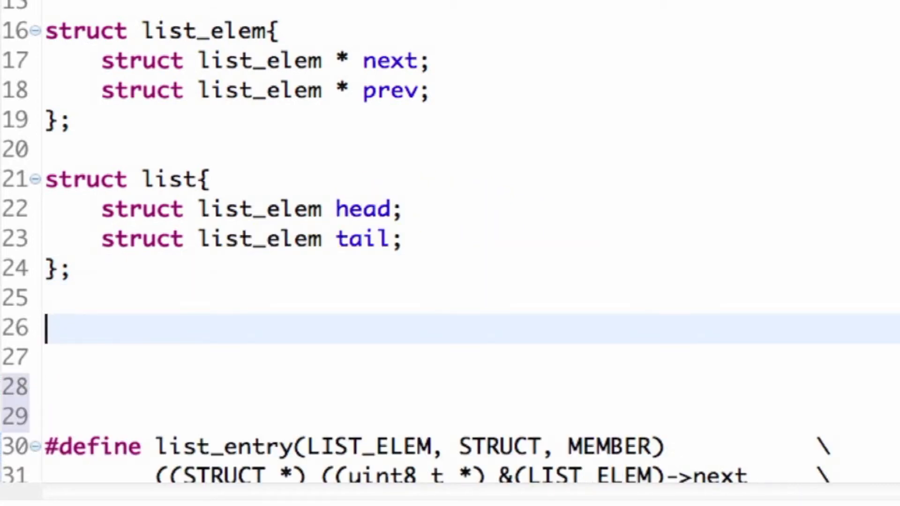
# Step: Define struct person with int age, char fInitial and float height, plus an empty line inside
pyautogui.write('struct')
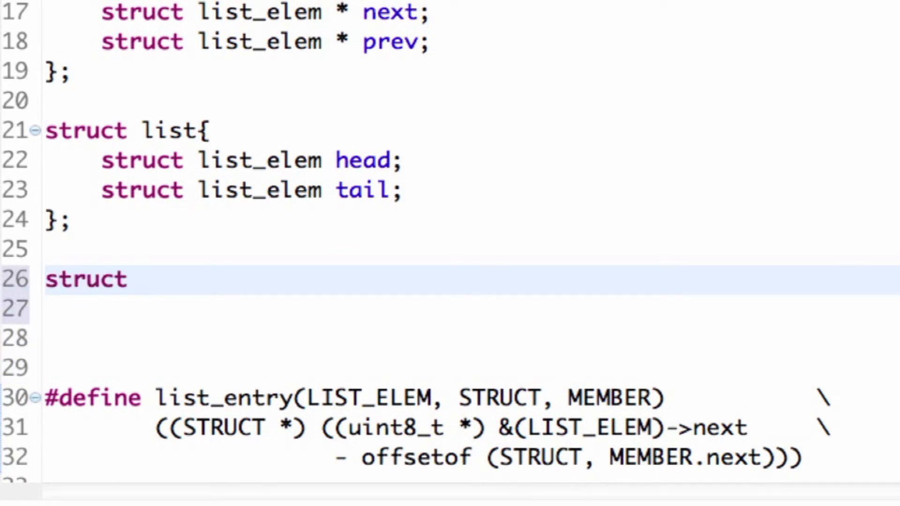
pyautogui.write('person')
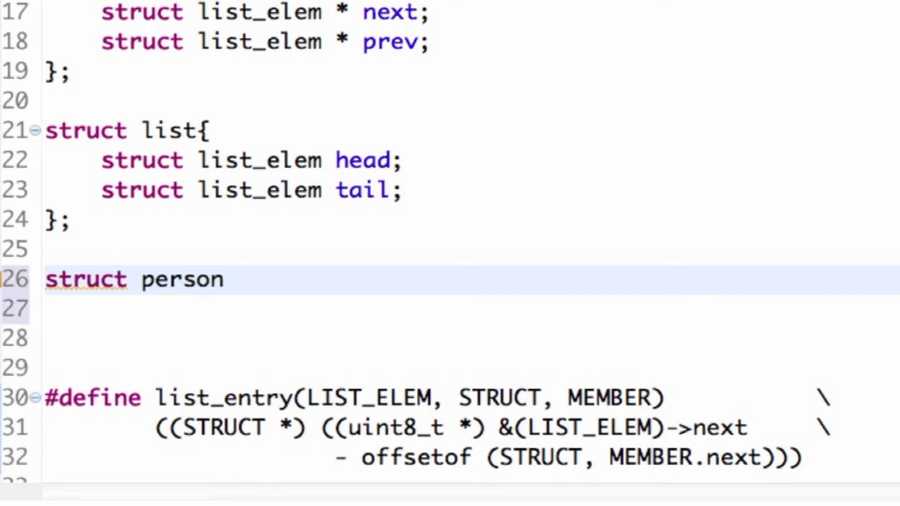
pyautogui.write('{')
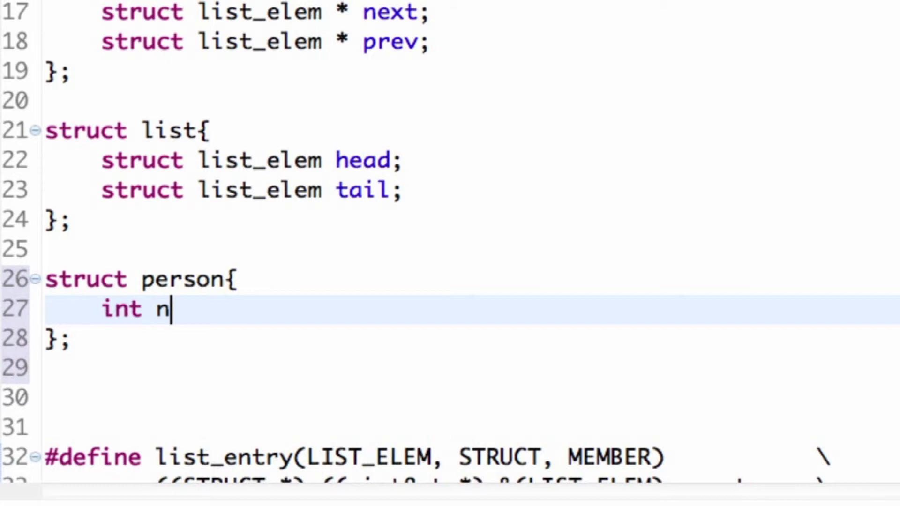
pyautogui.write('ge;')
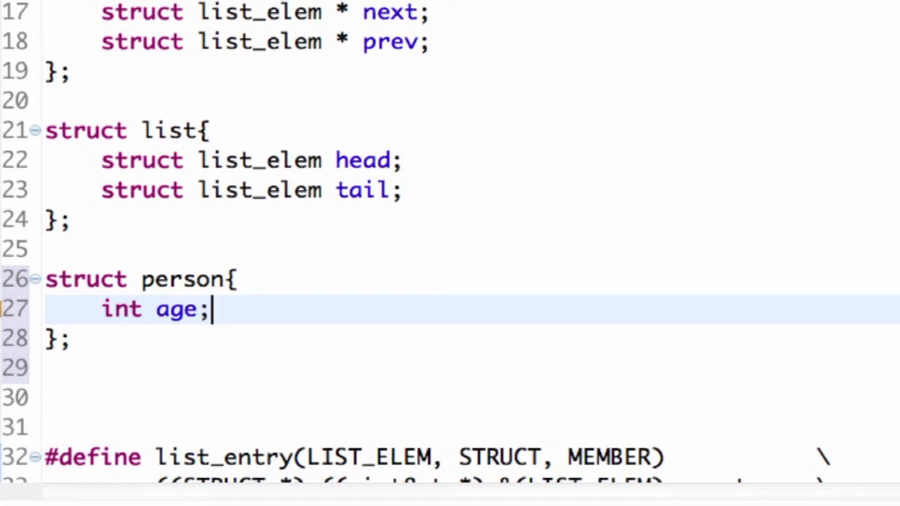
pyautogui.write('char f')
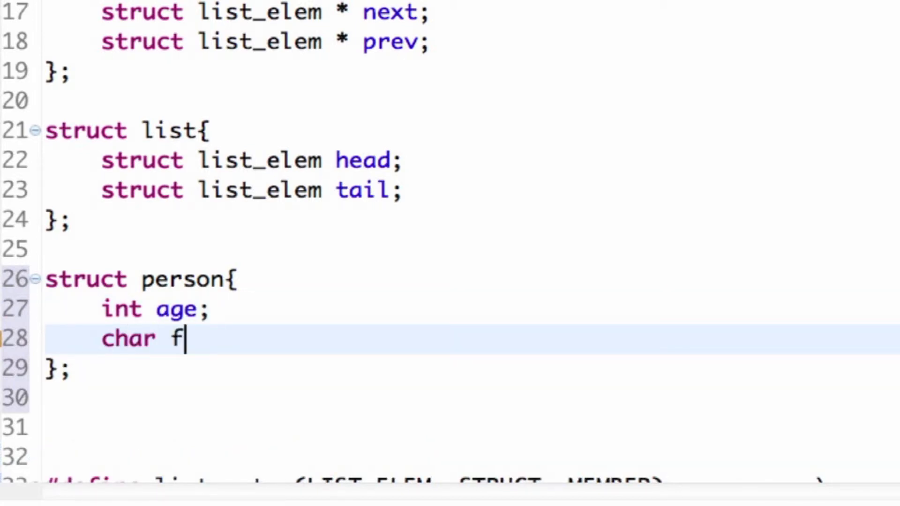
pyautogui.write('Init')
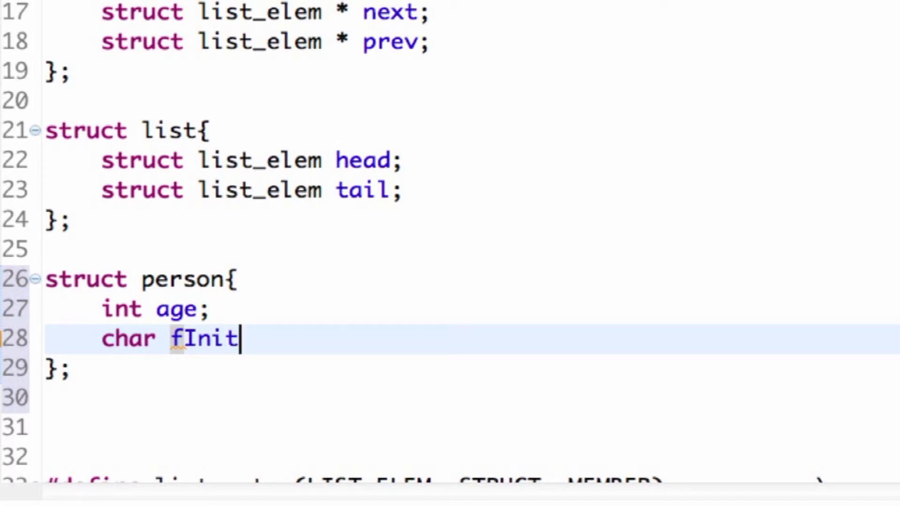
pyautogui.write('ial;')
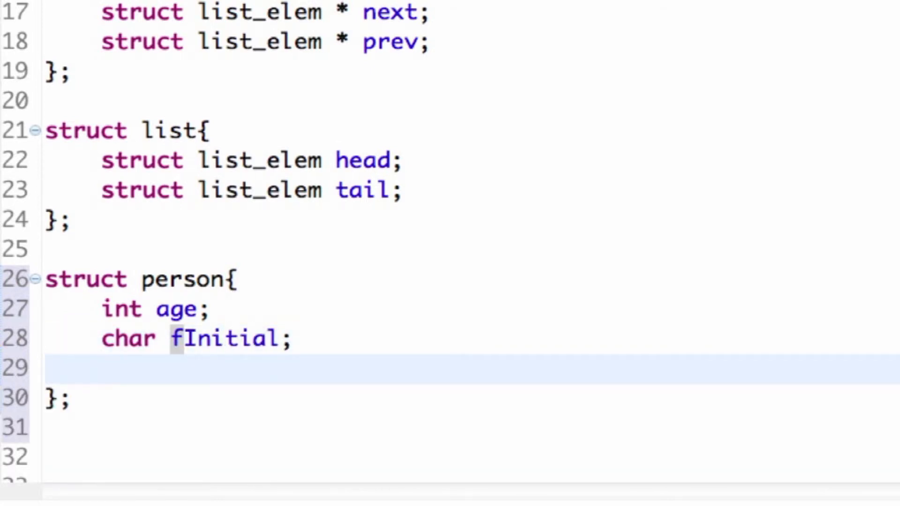
pyautogui.write('float h')
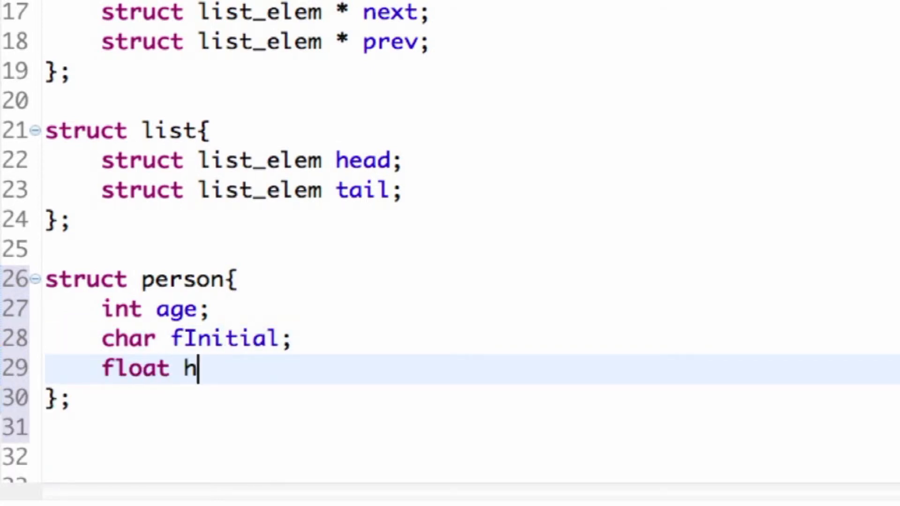
pyautogui.write('eight;')
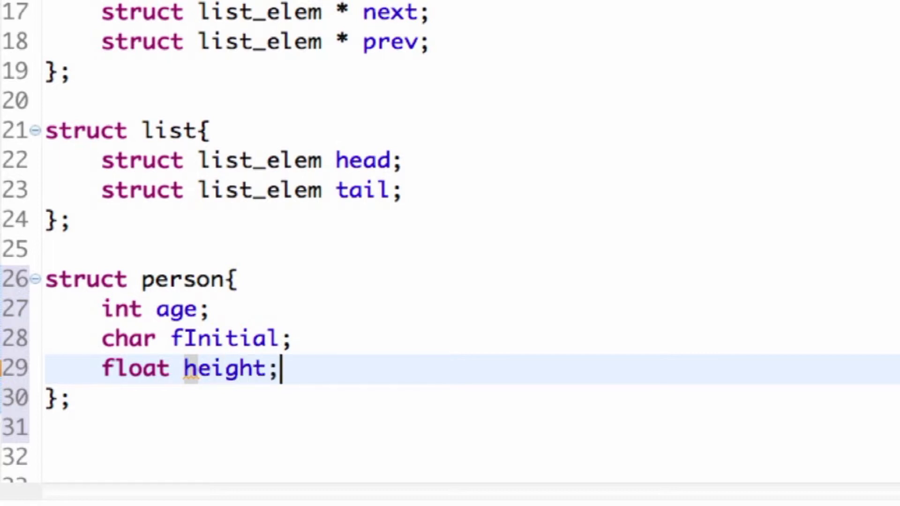
pyautogui.scroll(-3)
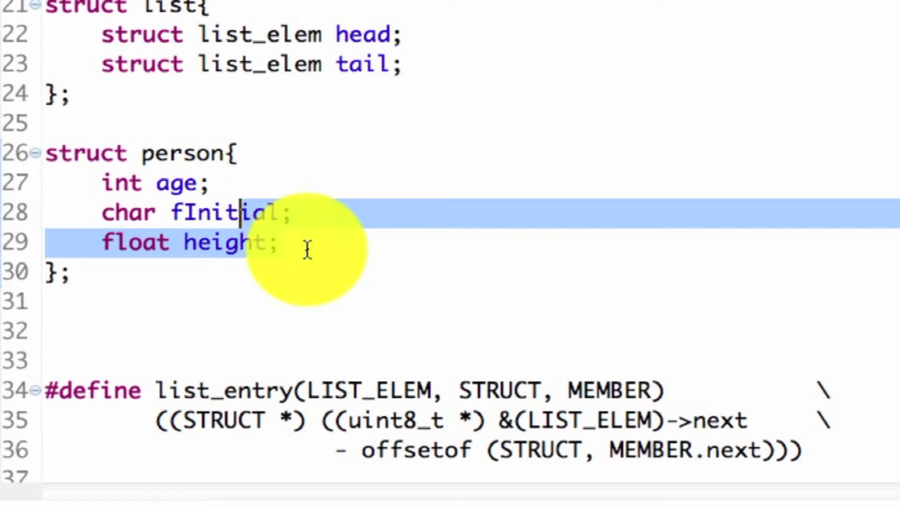
pyautogui.press('Delete')
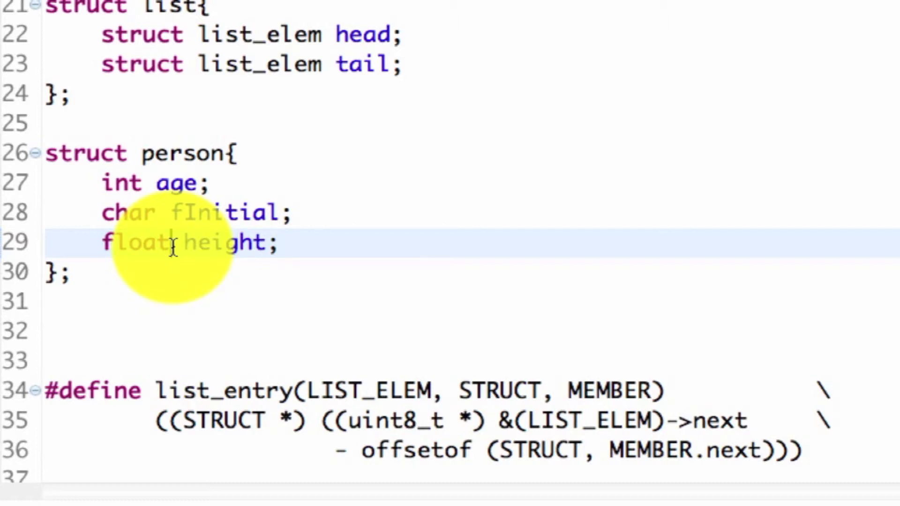
pyautogui.scroll(-3)
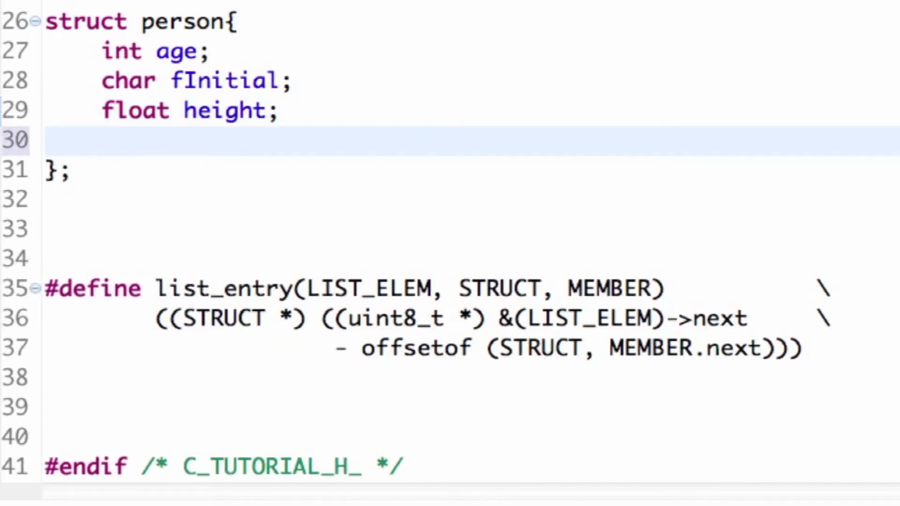
# Step: Embed a 'struct list_elem elem;' member in struct person after height
pyautogui.write('stu')
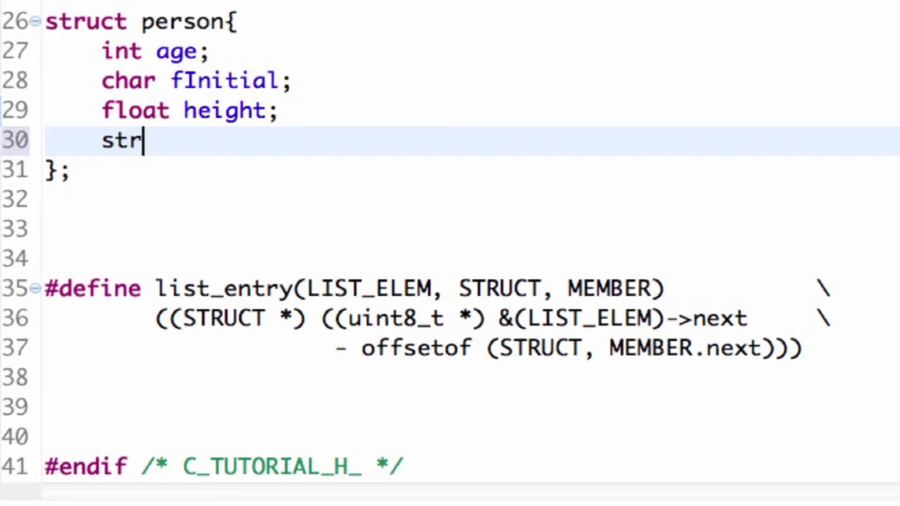
pyautogui.write('uct')
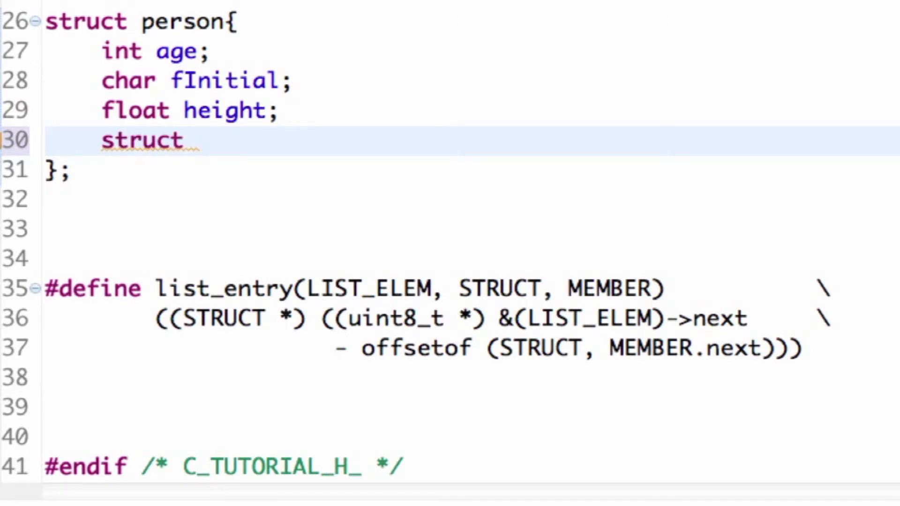
pyautogui.write('list_')
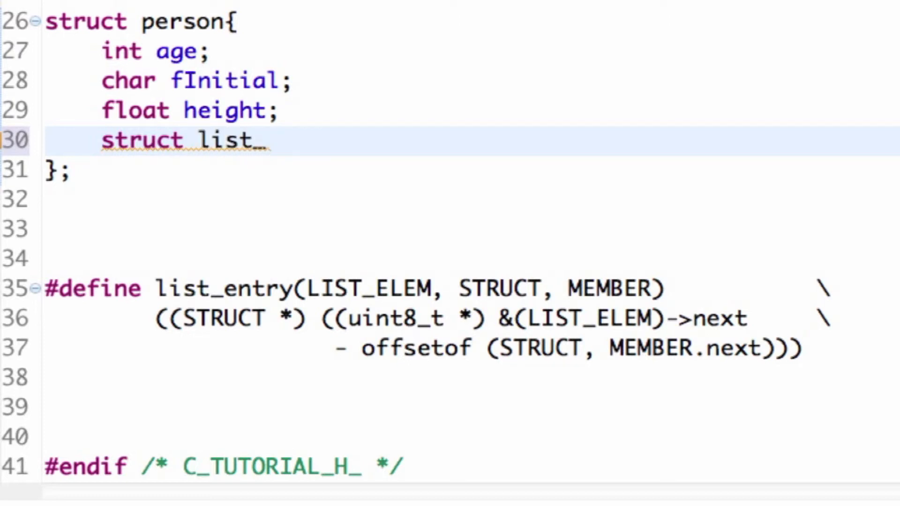
pyautogui.write('elem e')
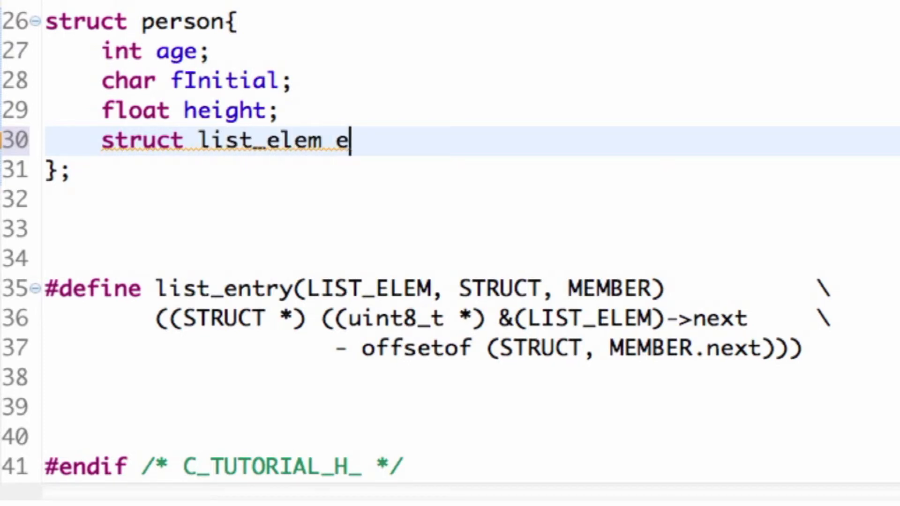
pyautogui.write('lem;')
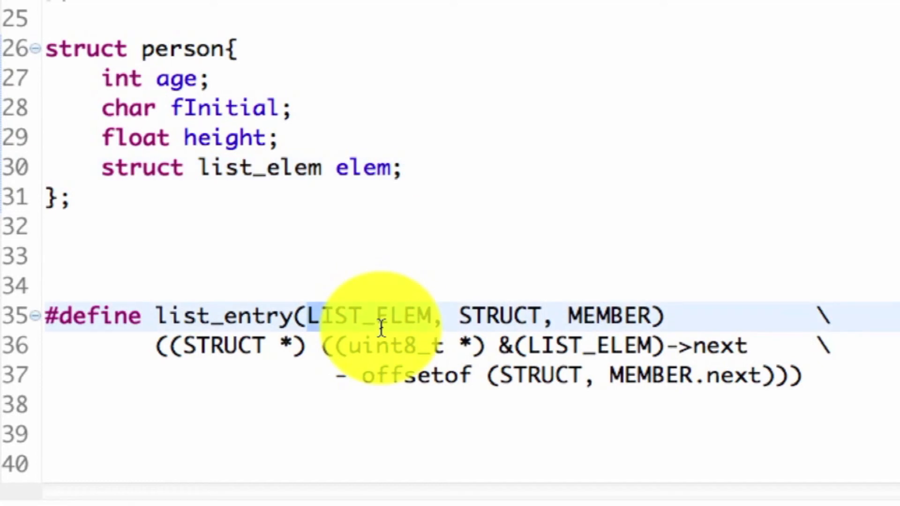
# Step: Compare the elem member against the list_entry macro's LIST_ELEM and MEMBER parameters
pyautogui.doubleClick(498, 316)
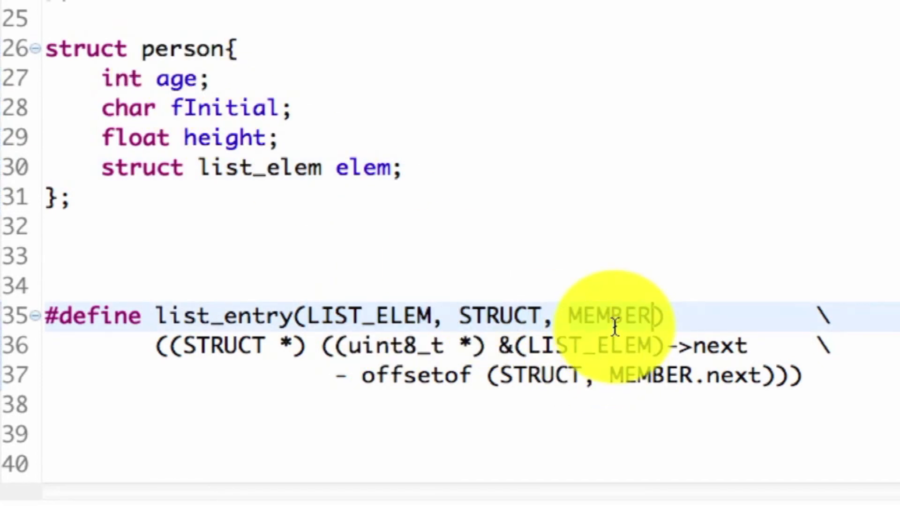
pyautogui.doubleClick(363, 167)
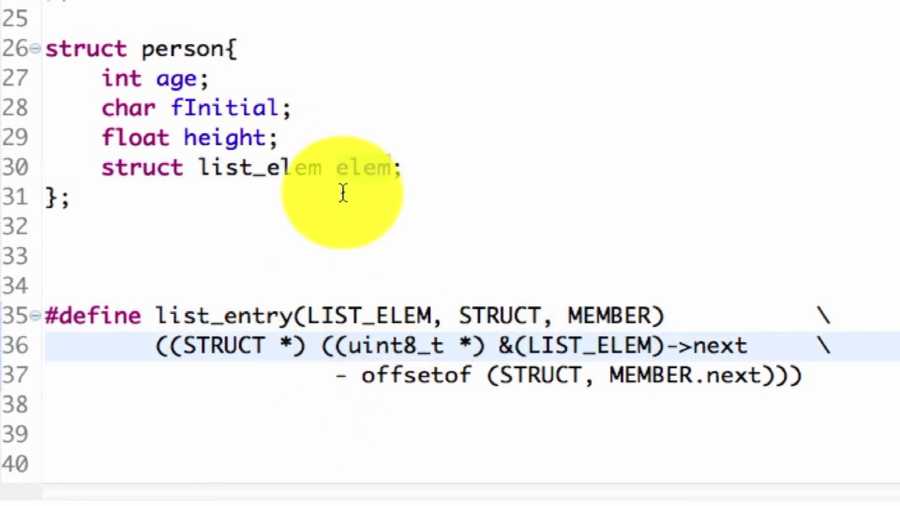
pyautogui.doubleClick(363, 168)
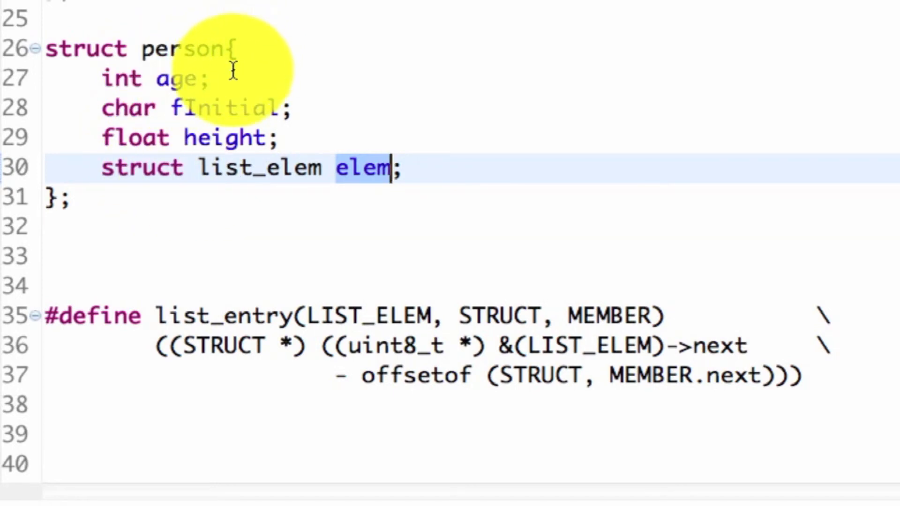
pyautogui.moveTo(238, 81)
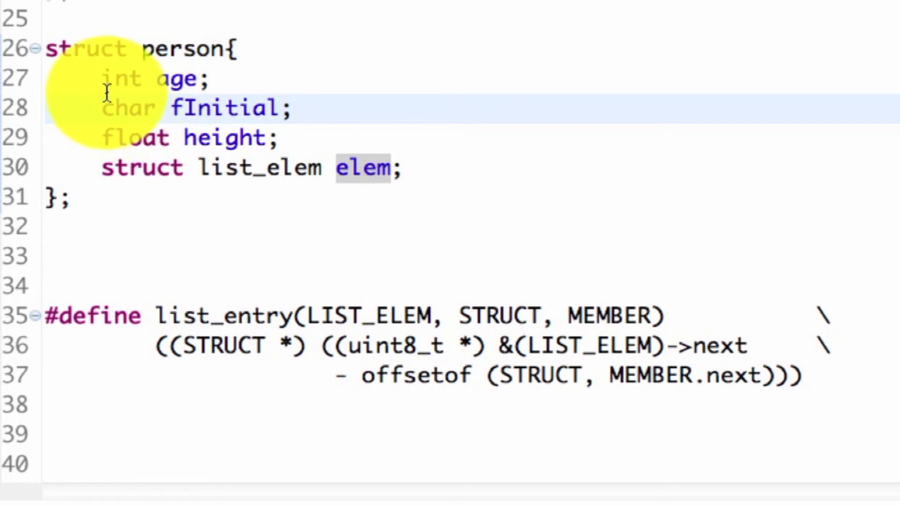
pyautogui.click(125, 79)
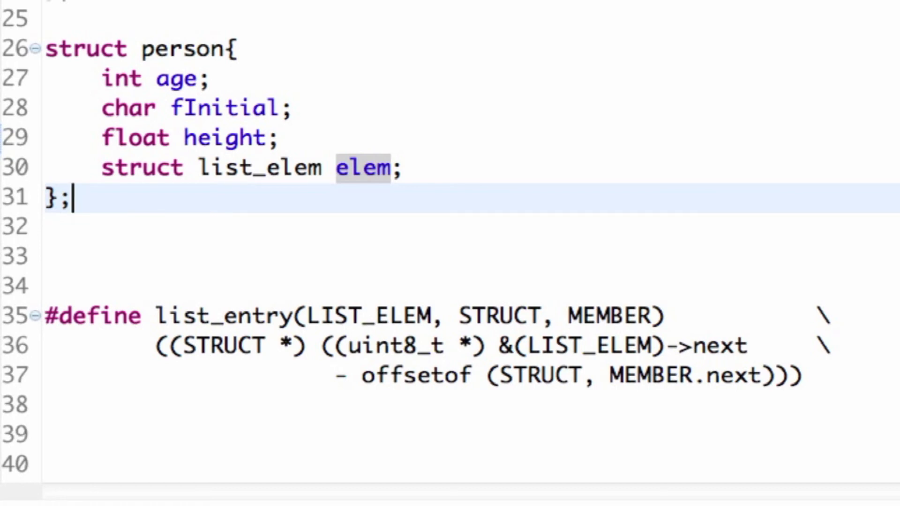
pyautogui.click(66, 344)
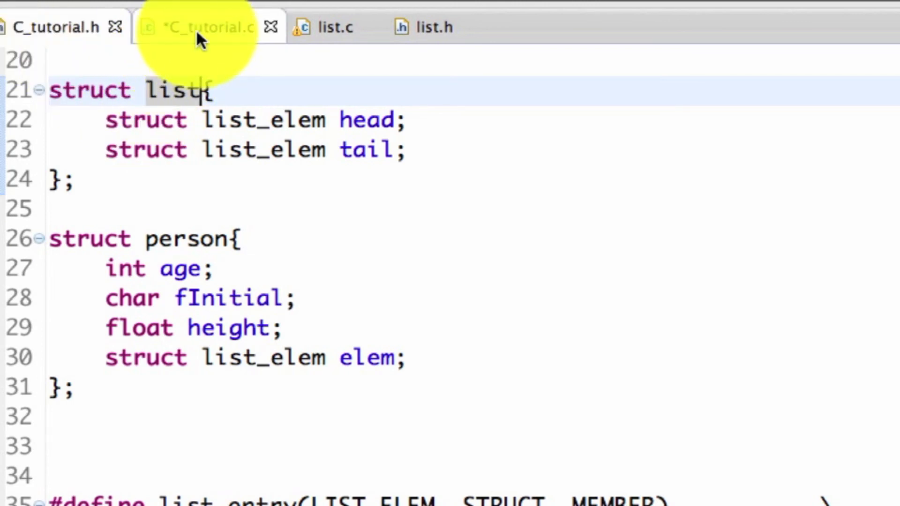
# Step: Switch to C_tutorial.c and begin a new line with 'void'
pyautogui.click(198, 27)
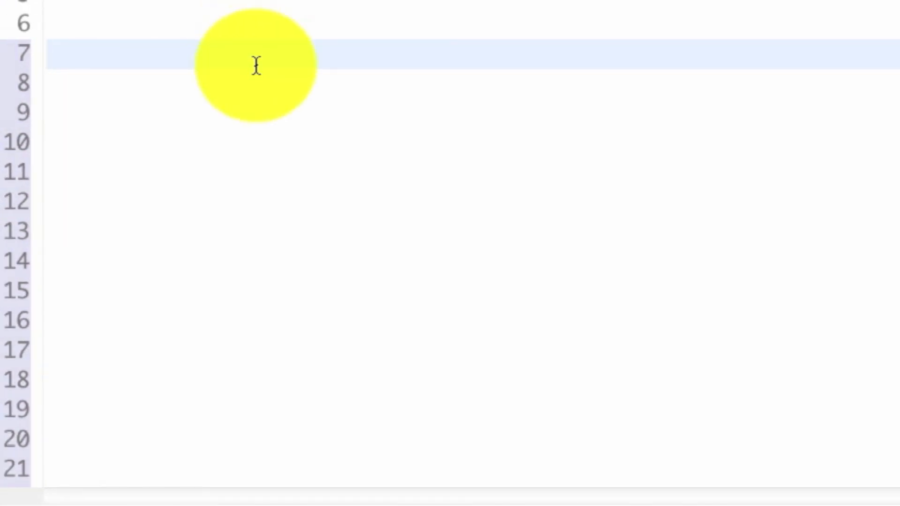
pyautogui.write('void')
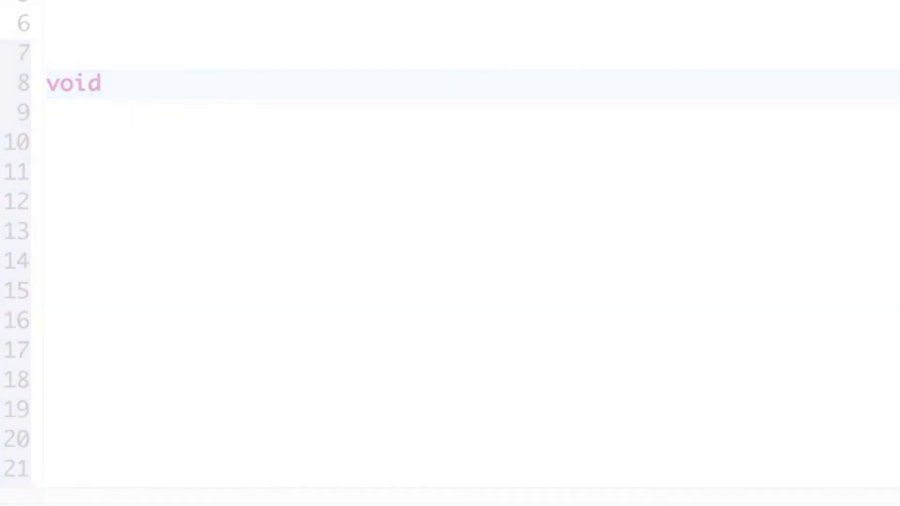